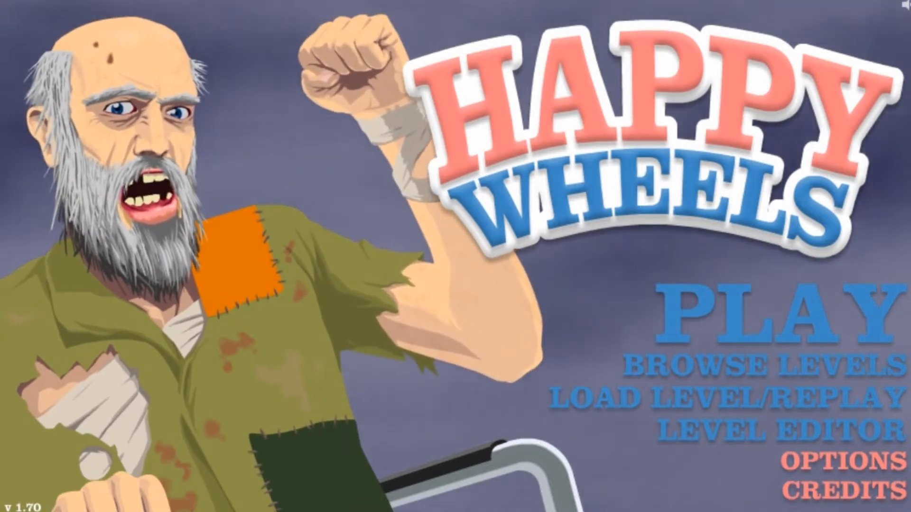
Start the Santa level from the featured levels and leave it after the bloody crash.
click(749, 314)
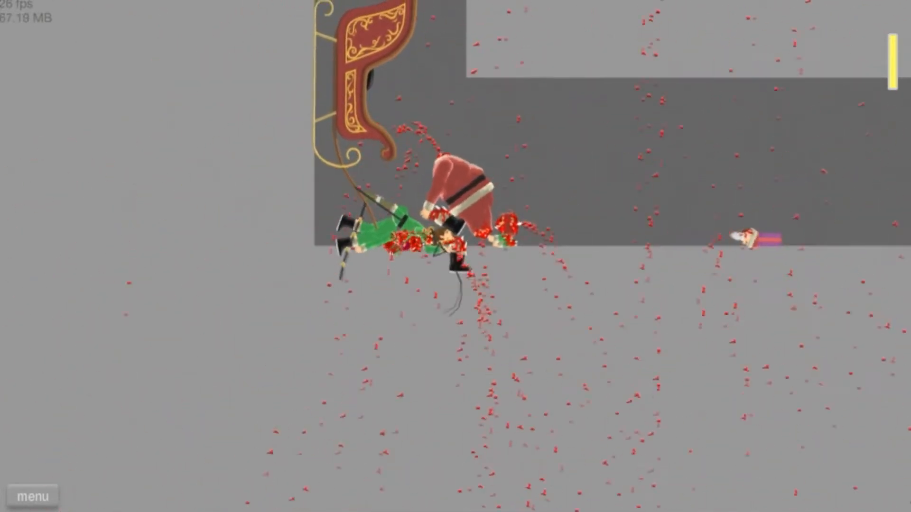
click(32, 496)
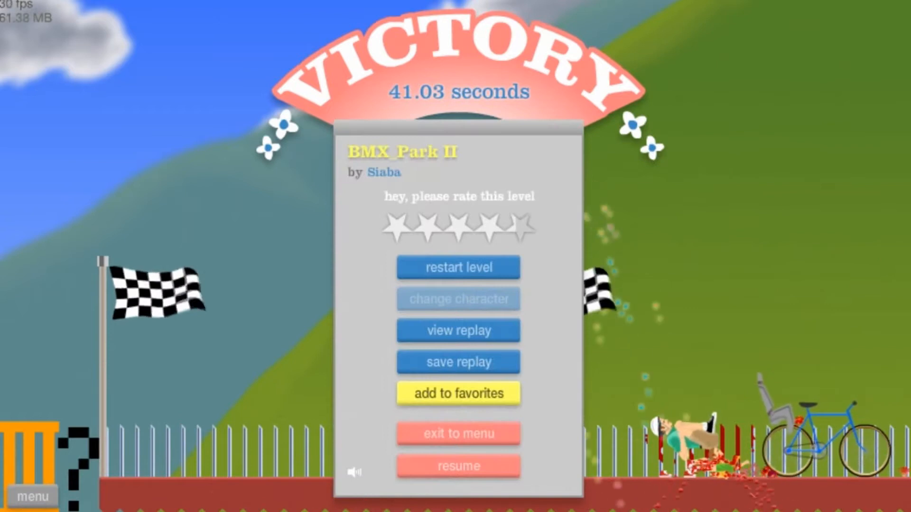
Leave BMX Park II, then restart Obst. Course twice after crashing the cyclist.
click(458, 267)
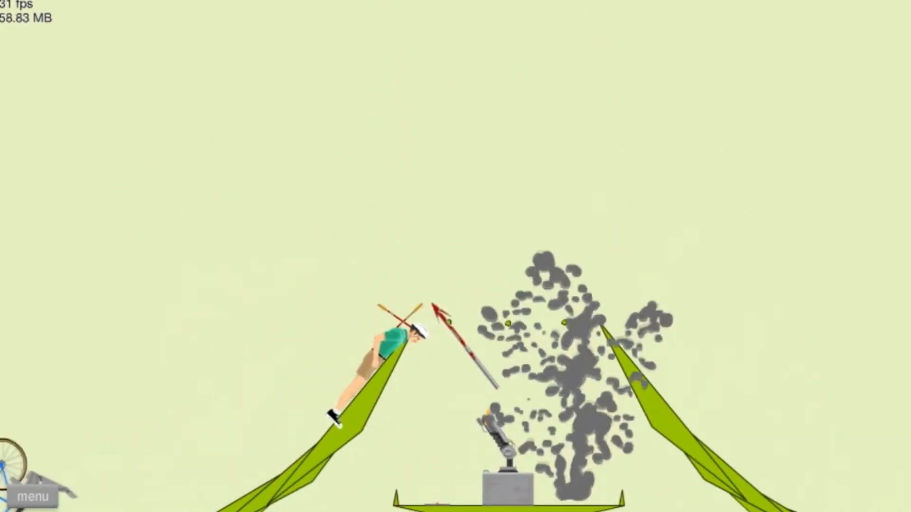
click(32, 495)
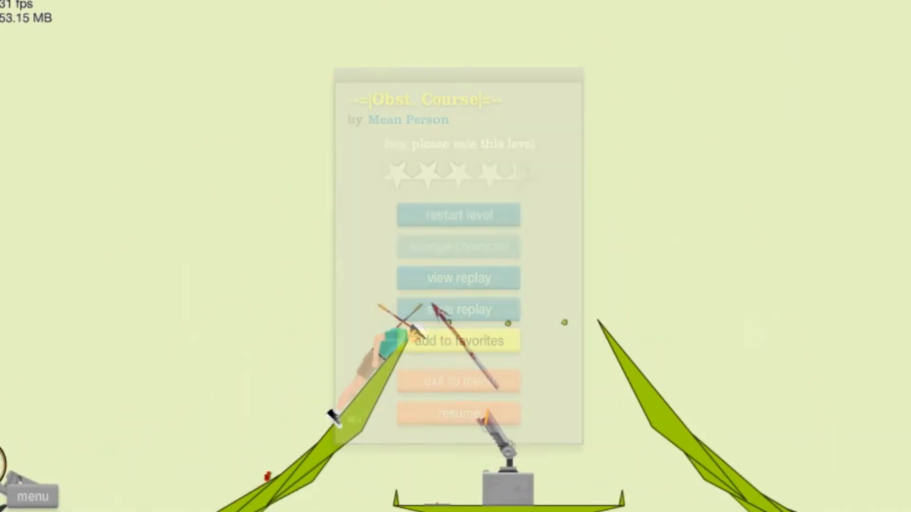
click(459, 214)
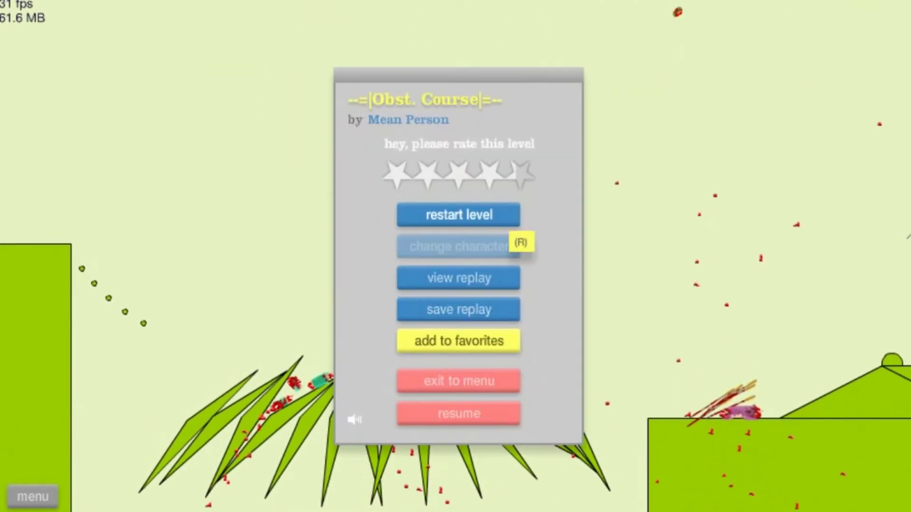
click(457, 215)
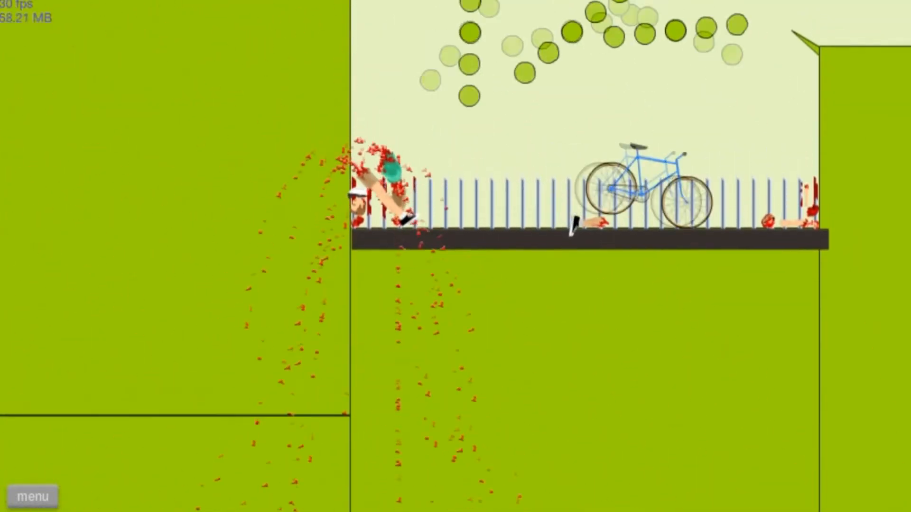
Retry Obst. Course once more, then quit it back to the Featured Levels list.
click(33, 496)
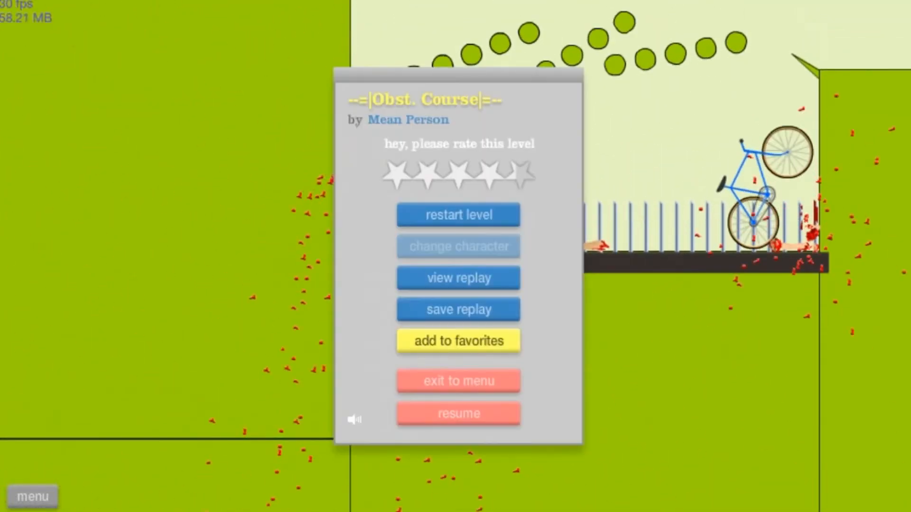
click(458, 214)
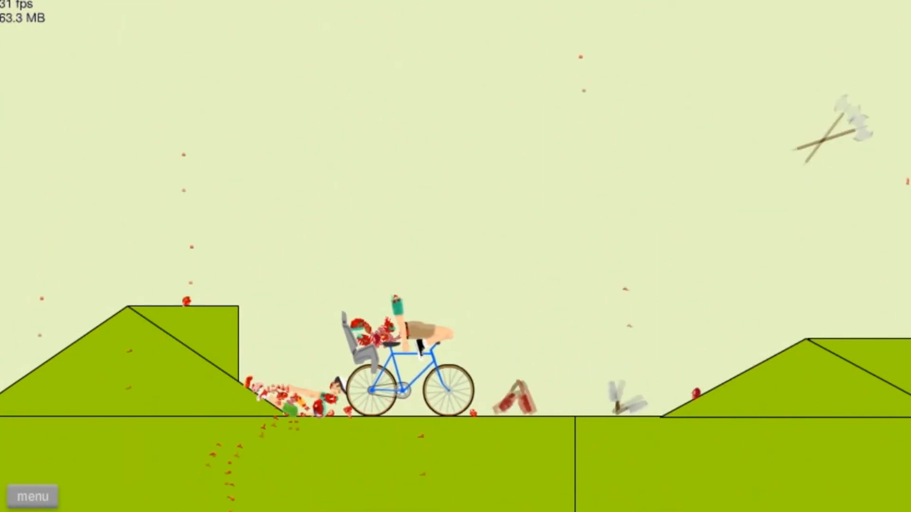
click(32, 496)
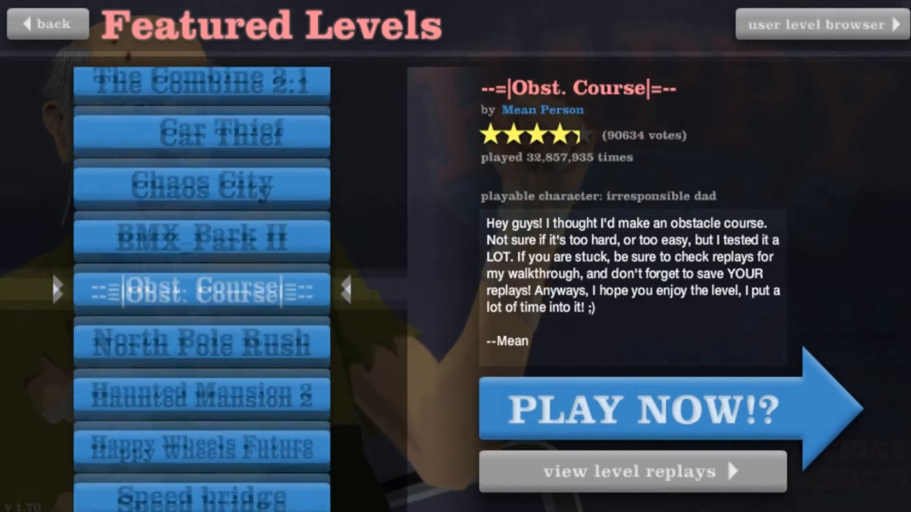
Start Temple Run from further down the list and leave it after the fall.
scroll(down, 3)
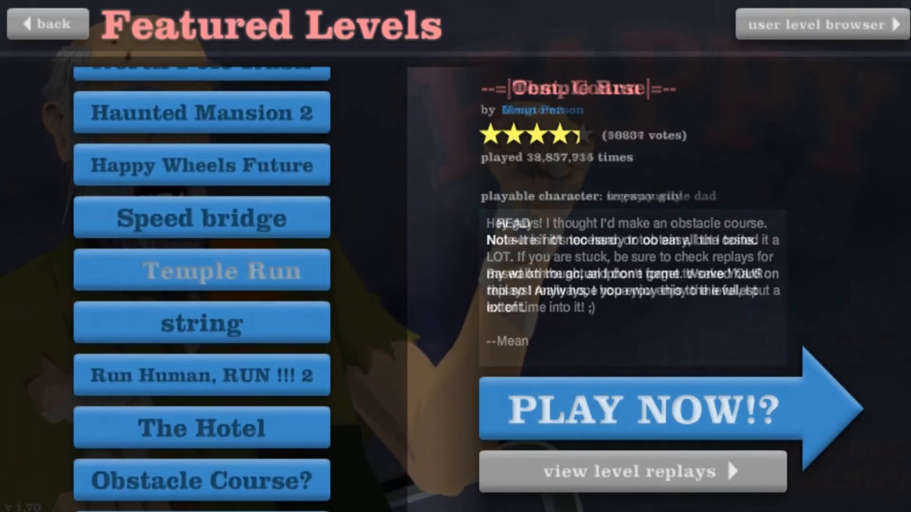
click(633, 410)
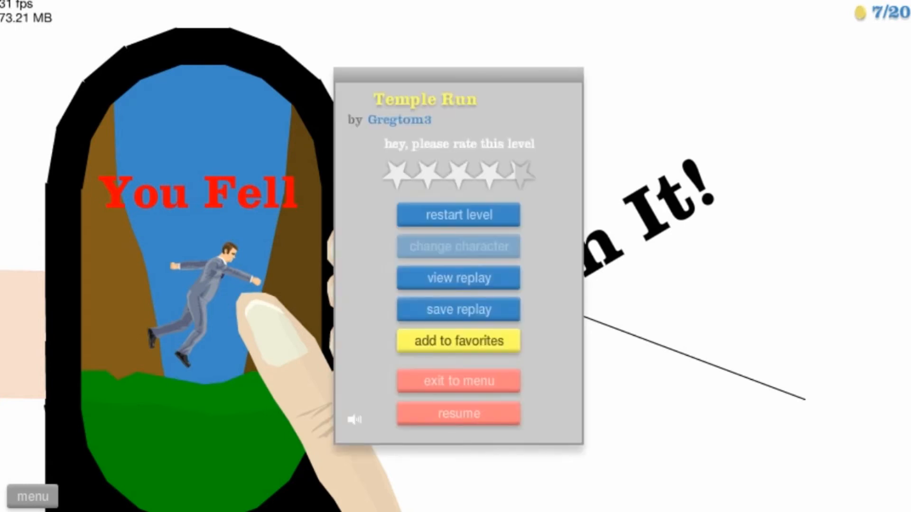
click(457, 381)
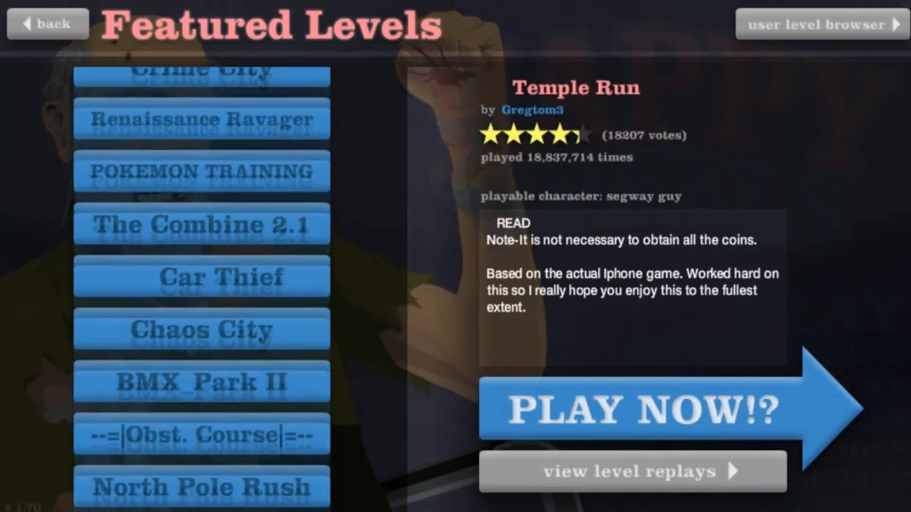
Launch the featured level again with the segway guy riding above the crowd.
scroll(up, 3)
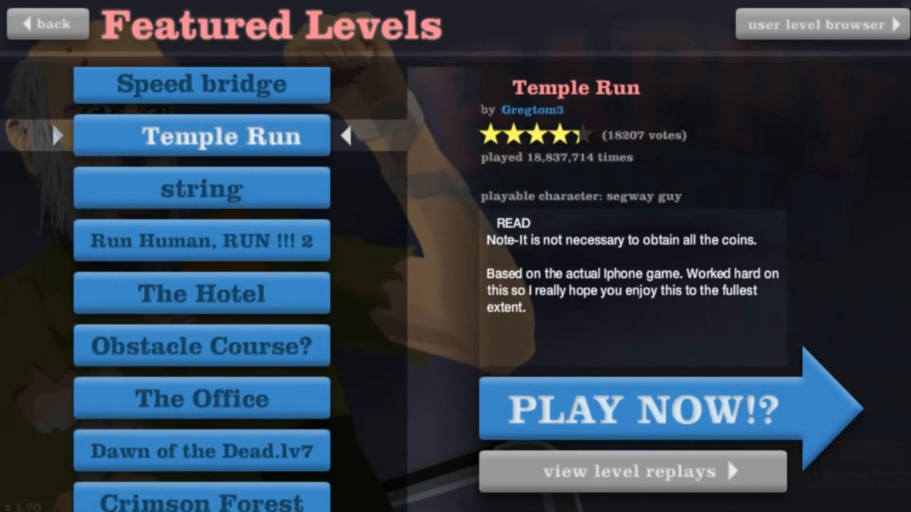
click(633, 408)
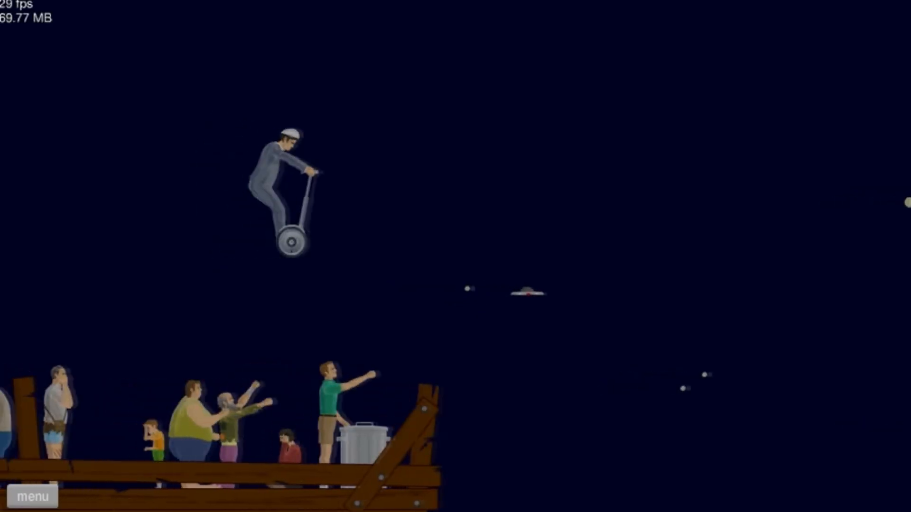